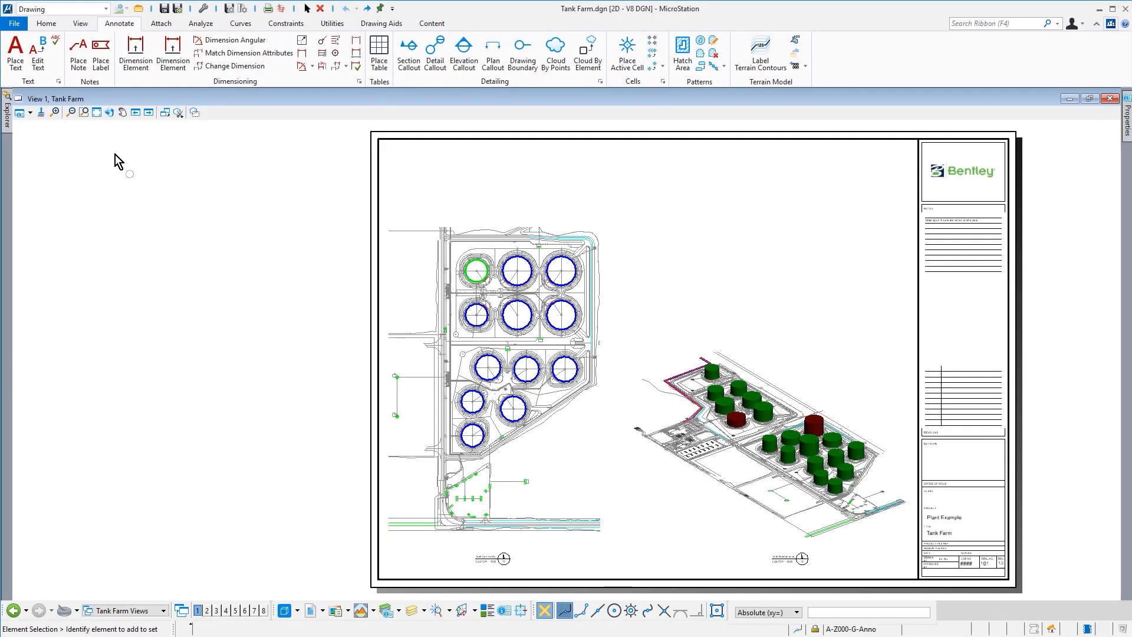
Step: Start Place Label with the Tank Label cell and choose a placement mode
click(100, 54)
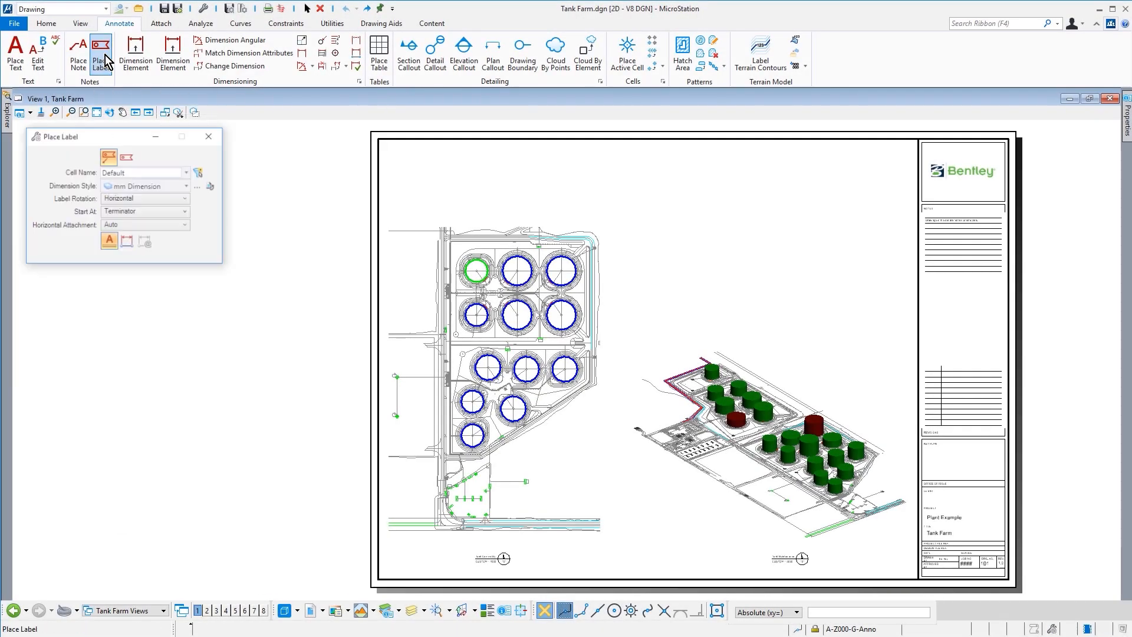
click(187, 172)
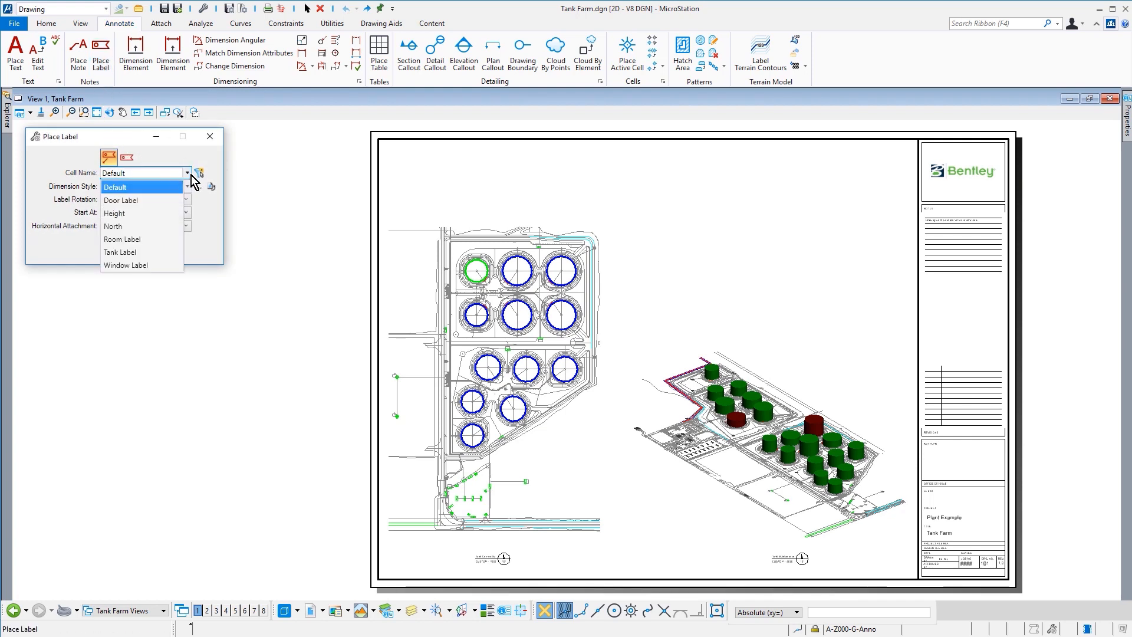
click(120, 252)
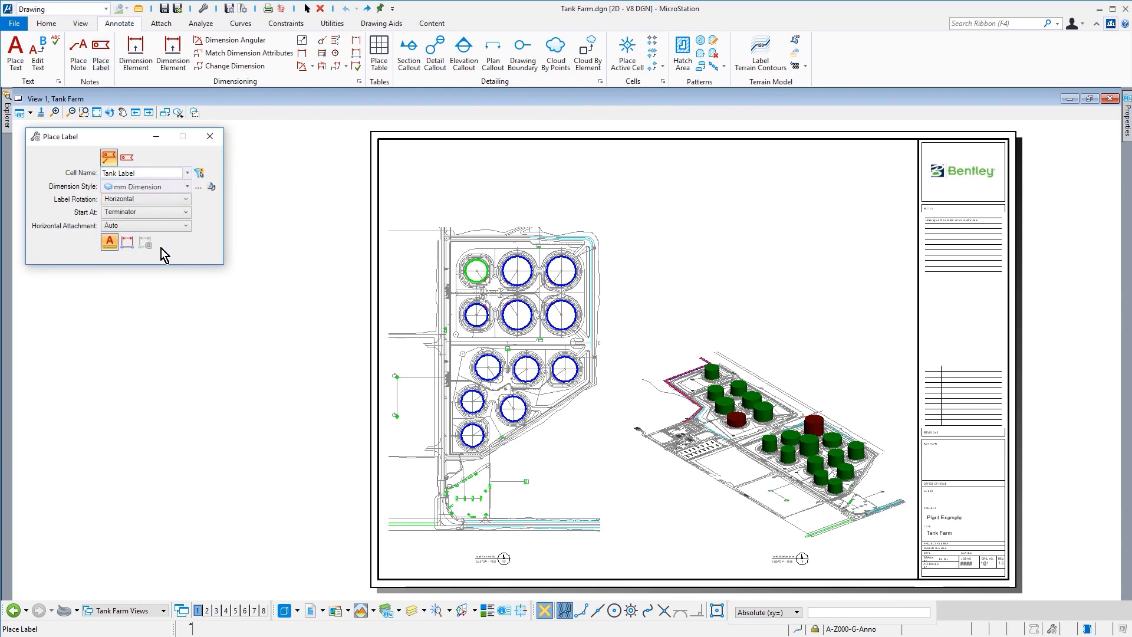
click(128, 240)
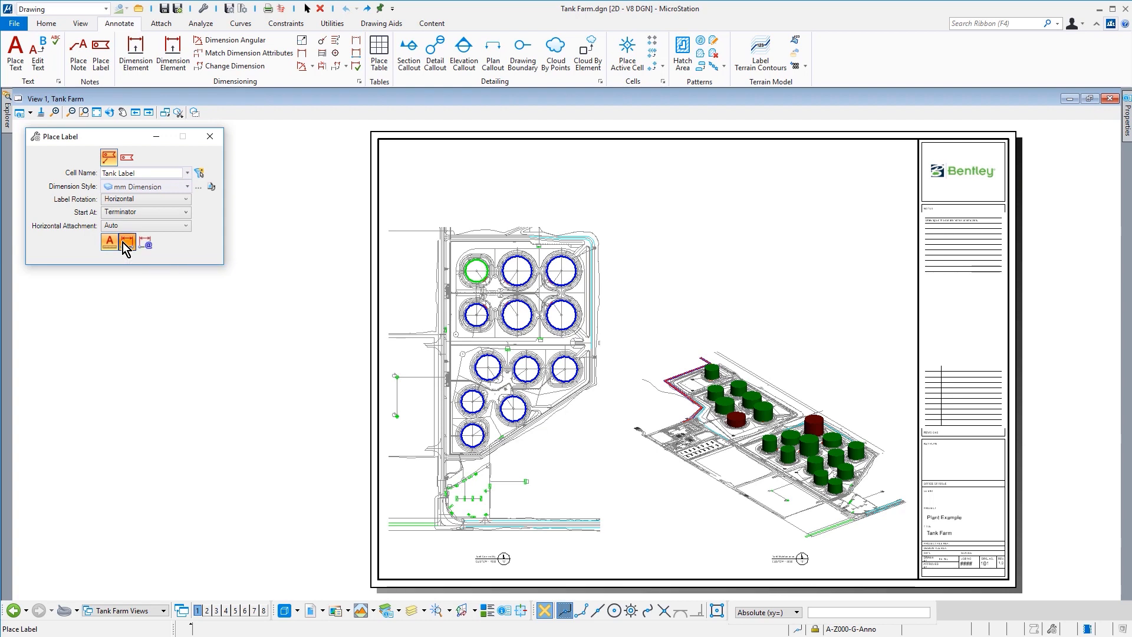
mouse_move(143, 241)
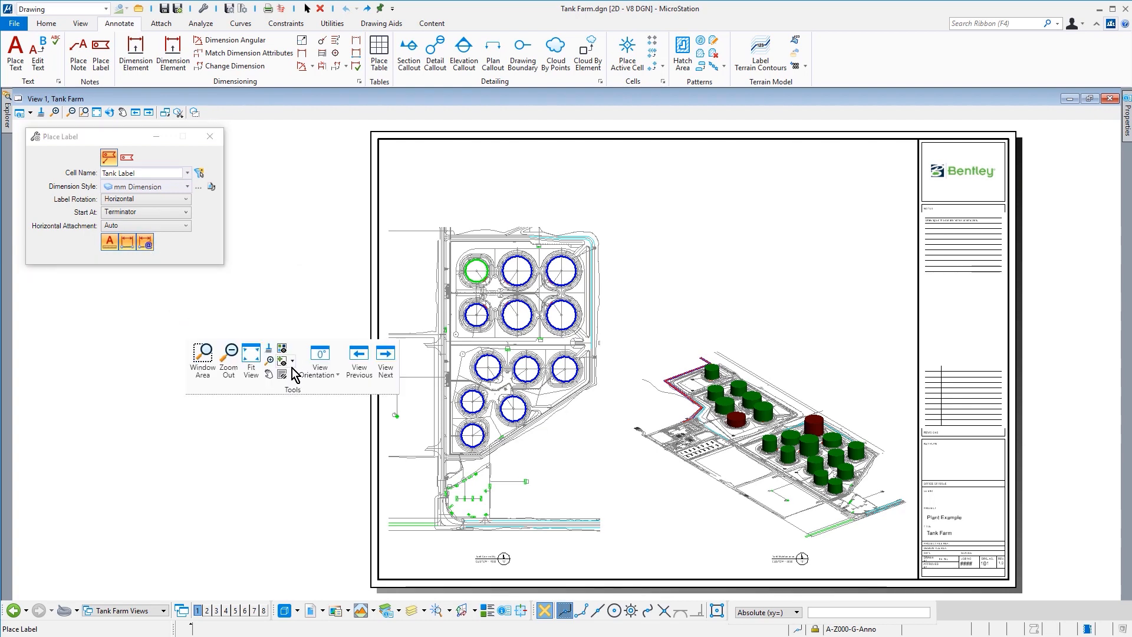
Step: Zoom to the tanks and place the HA10020, 26,000,000, Crude Oil label with a leader
click(201, 351)
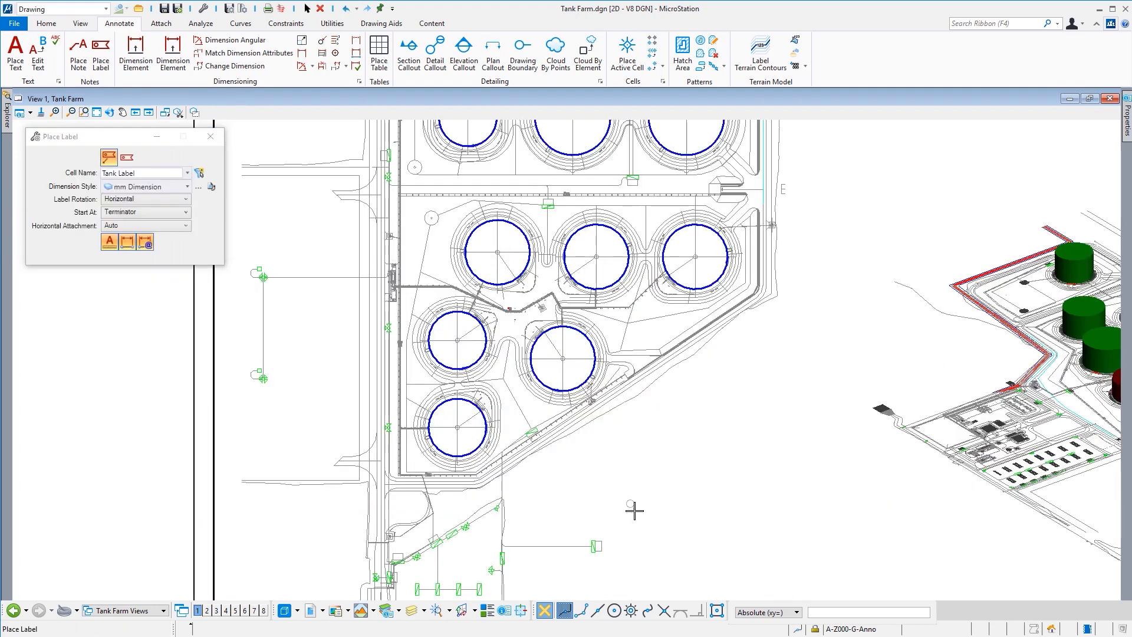
click(479, 439)
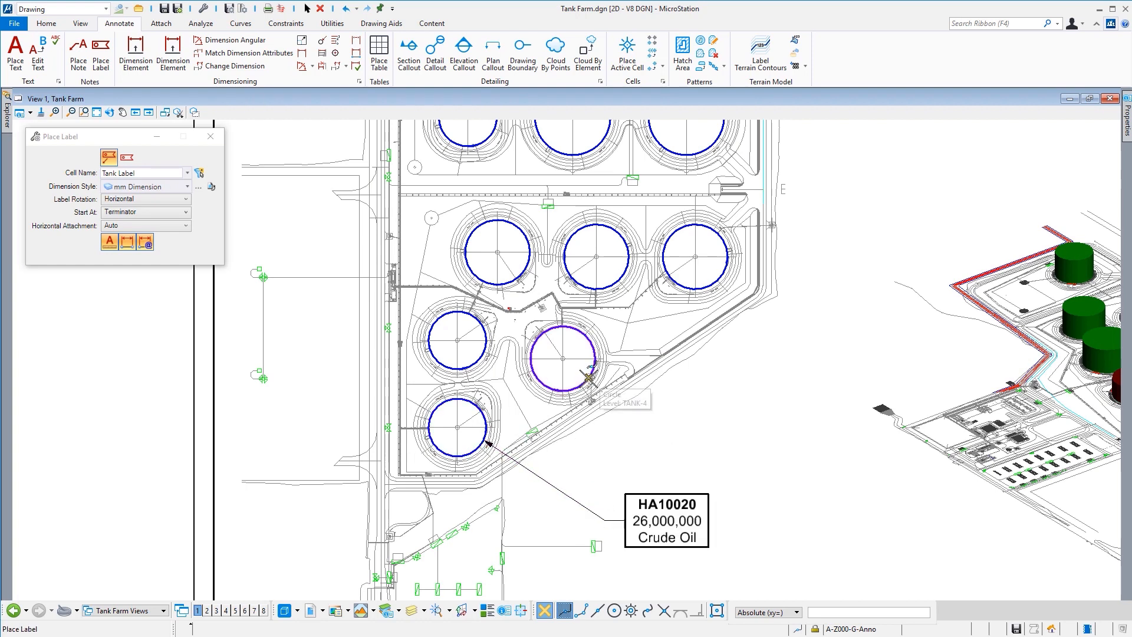
click(562, 358)
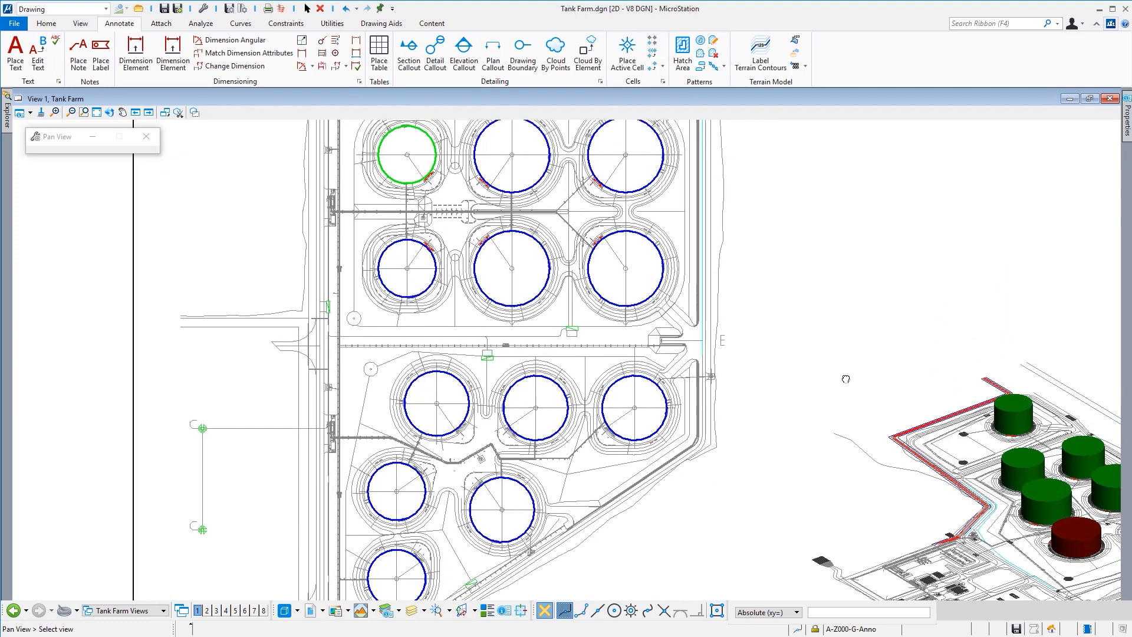
Step: Pan to the upper tank groups and label a top-row tank (HA10015/HA10018, 26,000,000 Crude Oil)
click(100, 54)
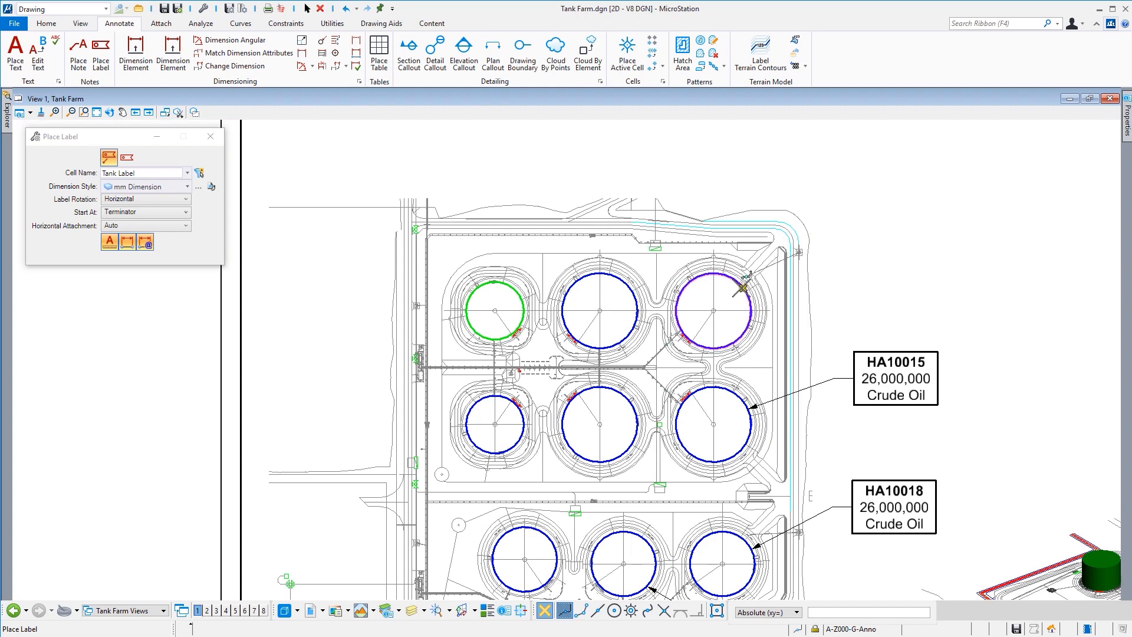
click(738, 288)
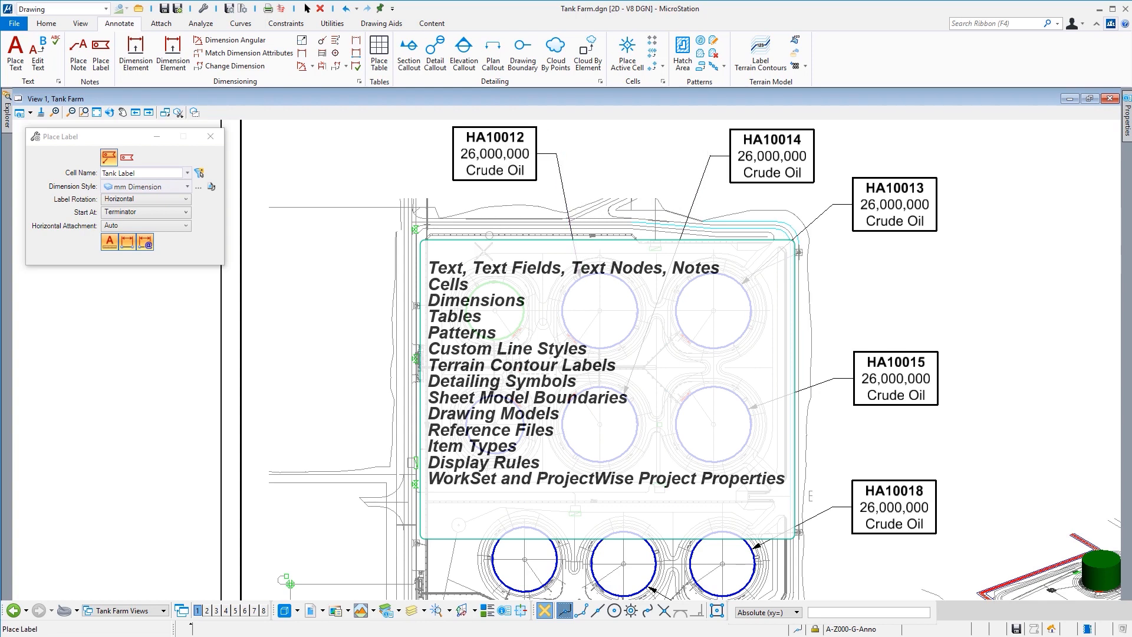
Step: Place the HA10017 Refined Oil and HA10016 Crude Oil labels and start labeling HA10019
click(486, 249)
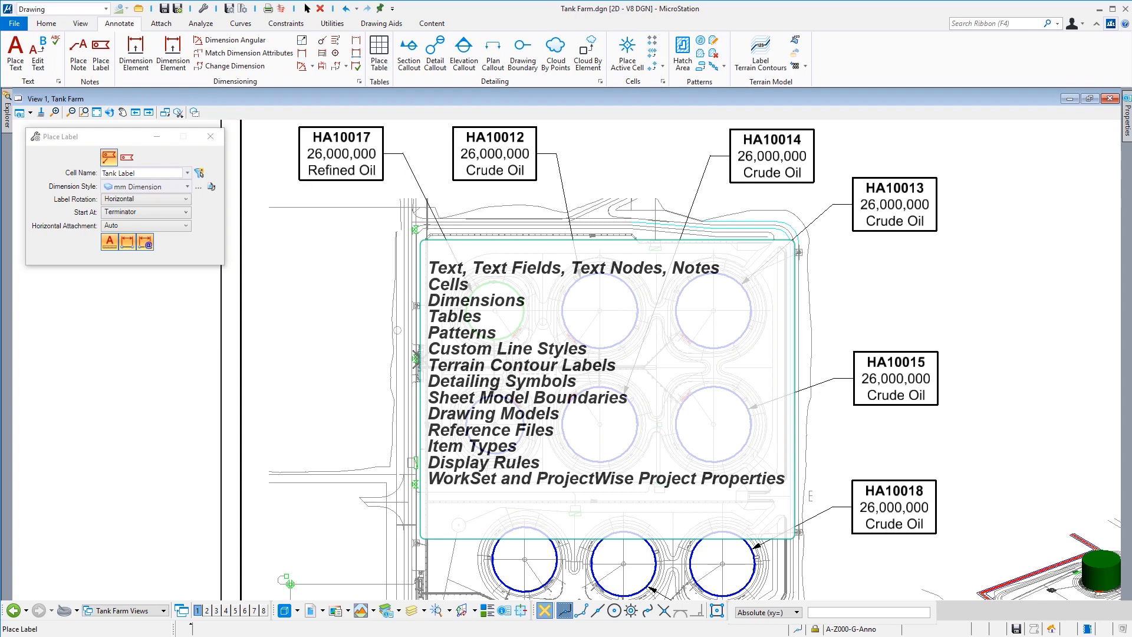
click(399, 283)
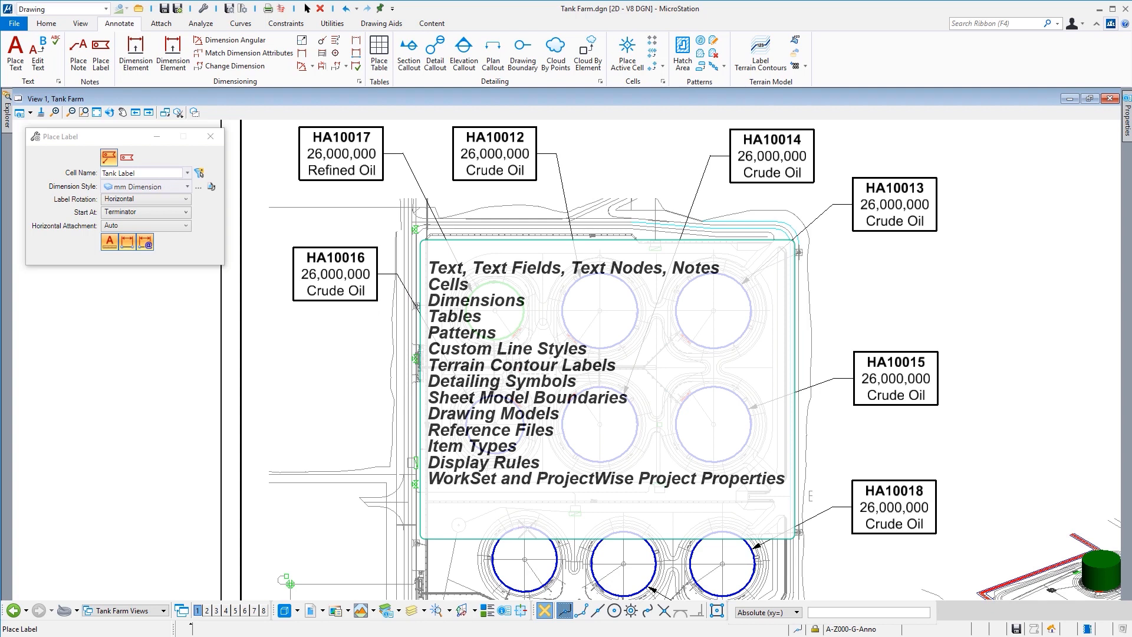
click(526, 527)
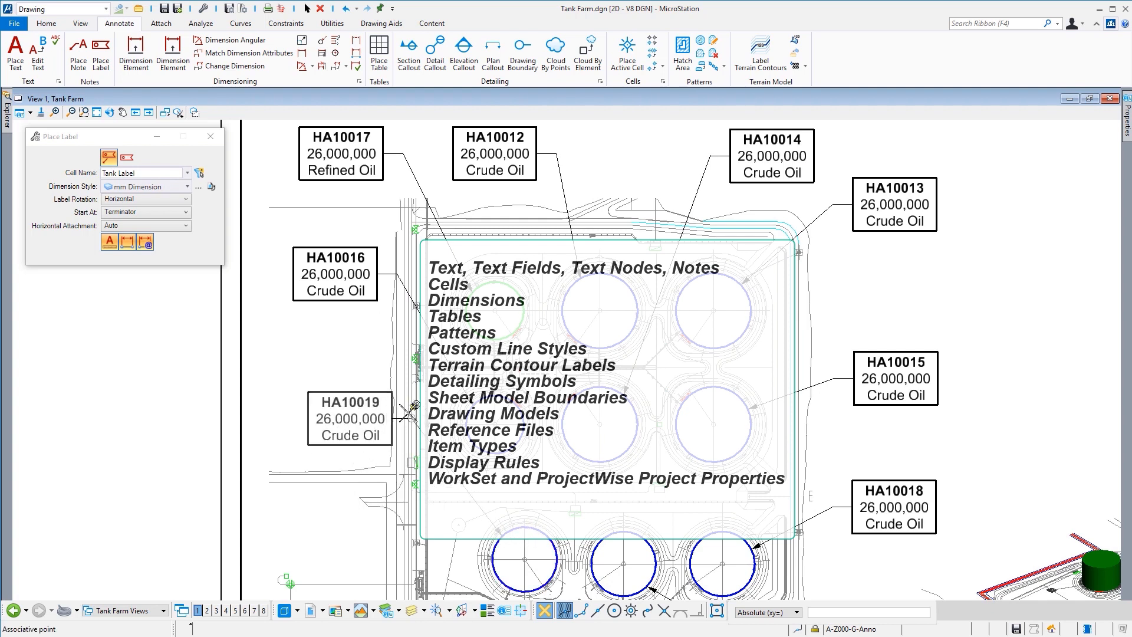